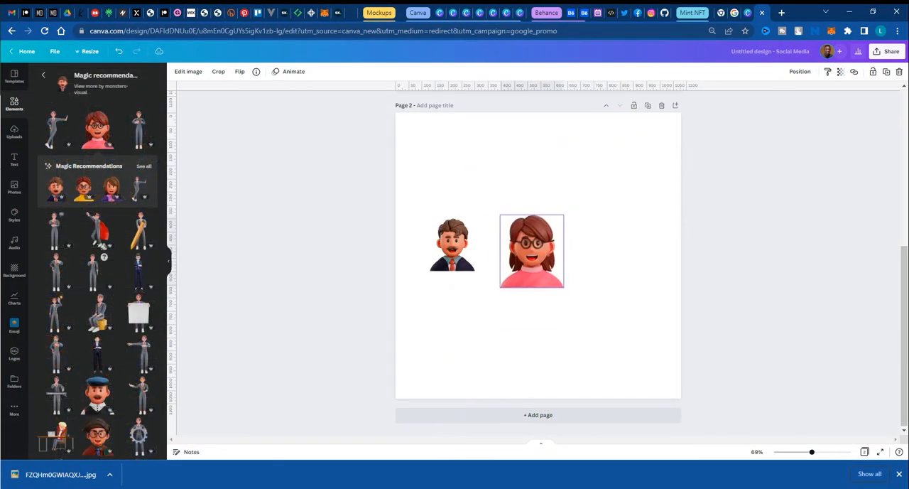
- Go back to page 1 with the 'How to find similar objects and design assets' heading
left_click(15, 75)
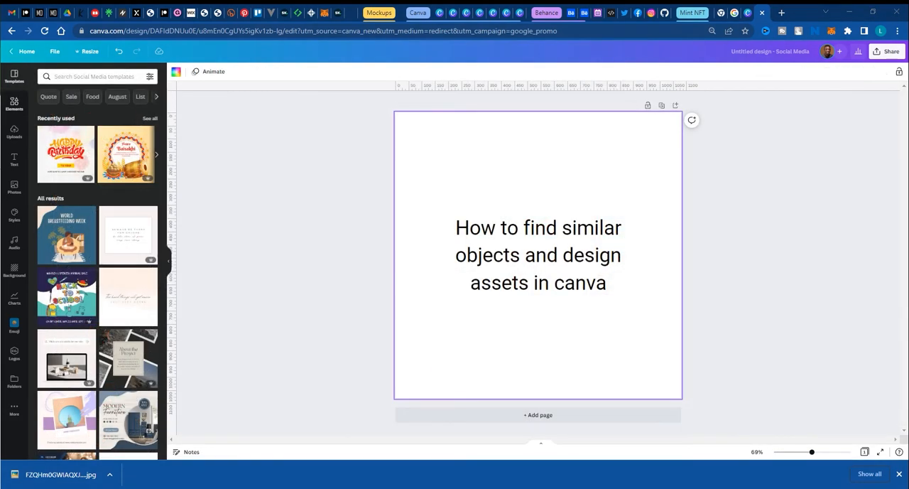
- Search Elements for '3d businessman' and scroll down to the blank page 2
left_click(14, 103)
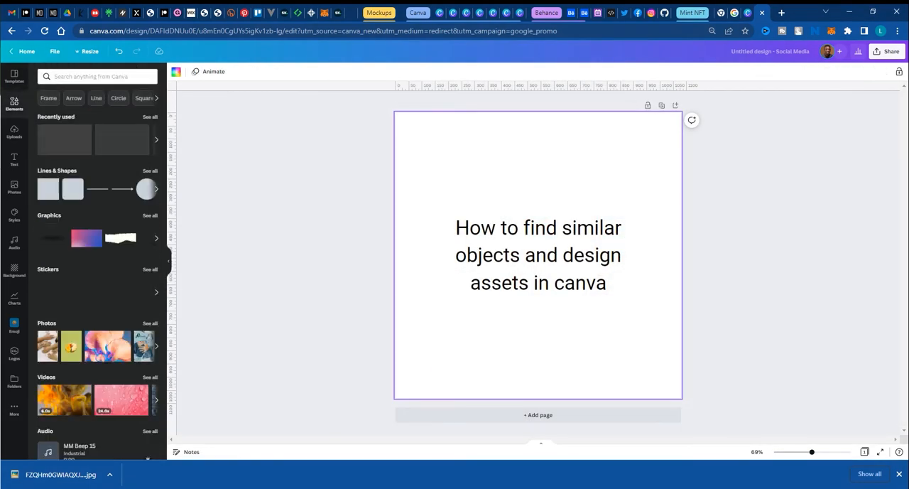
left_click(97, 76)
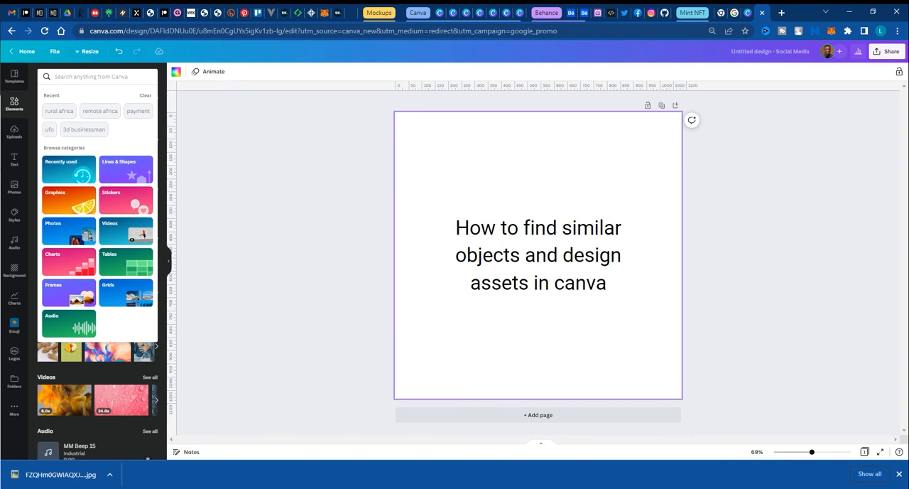
type("3d businessman")
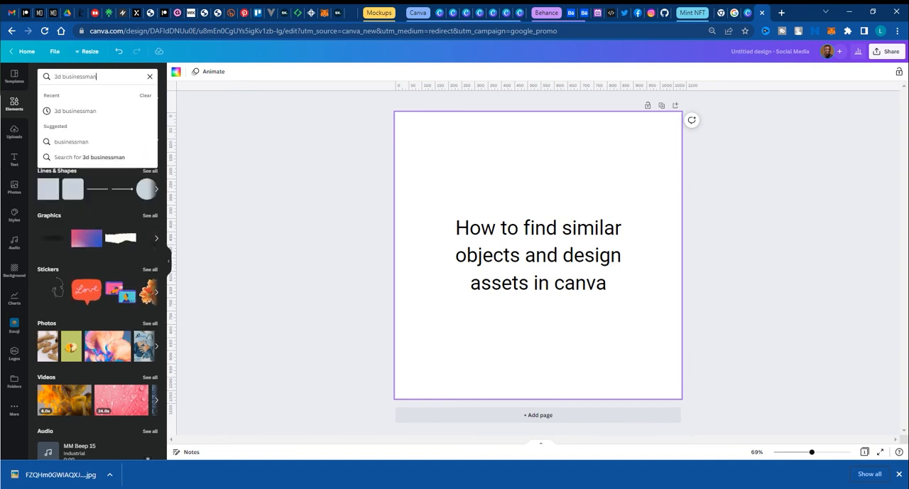
key("Return")
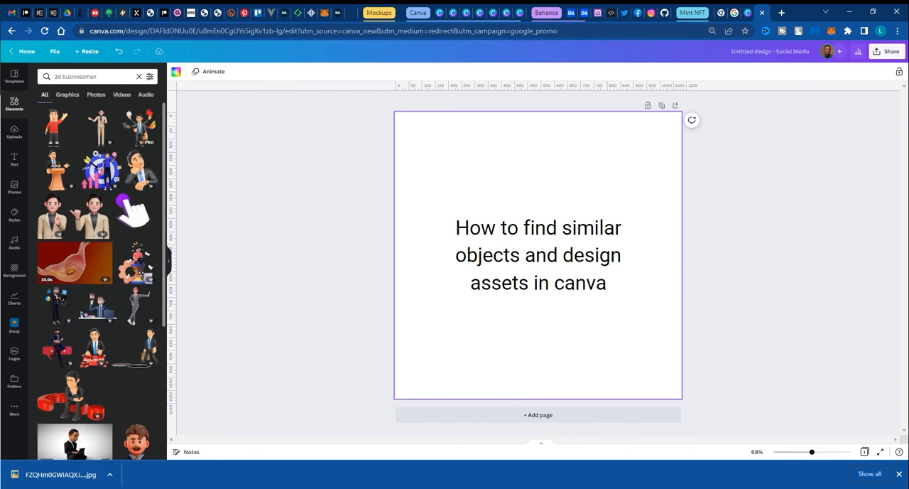
scroll("down", 3)
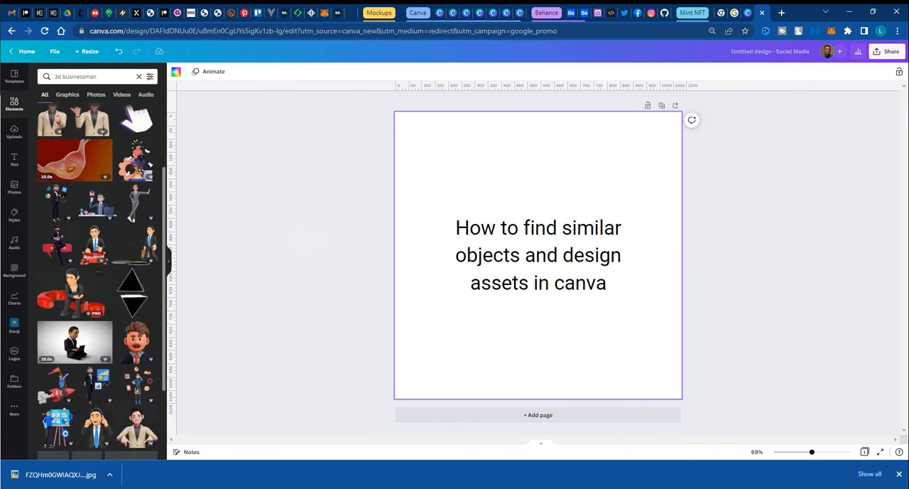
scroll("down", 3)
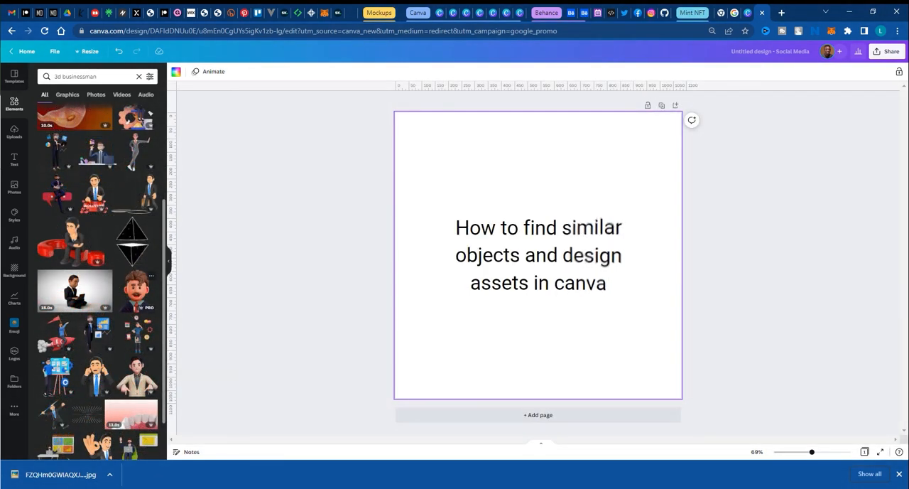
scroll("down", 3)
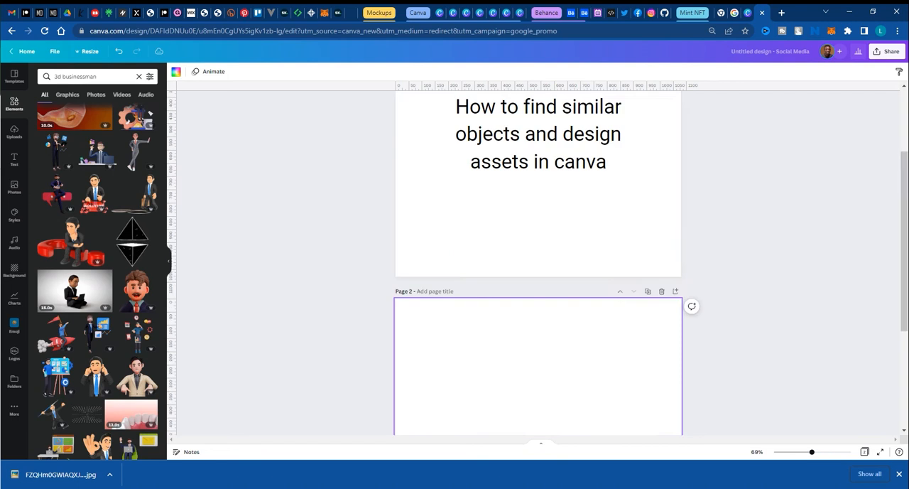
scroll("down", 3)
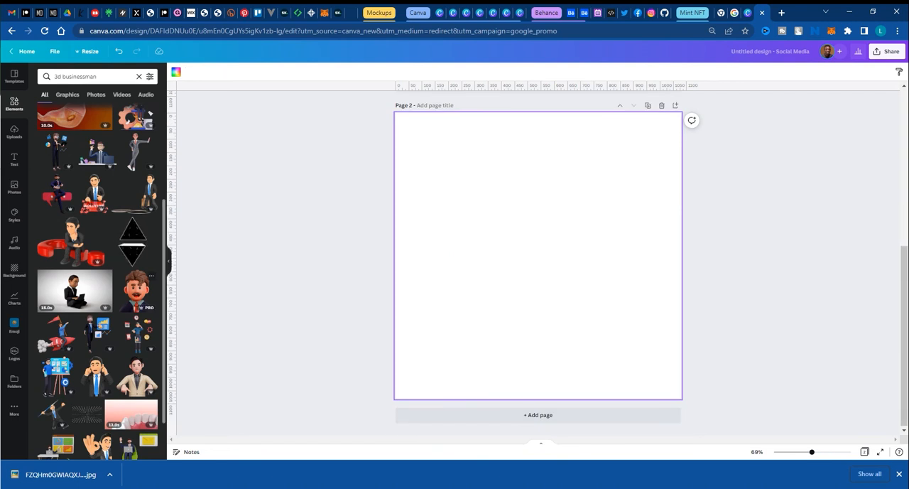
- Add the mustached 3D businessman to page 2, shrink it, and move it left
left_click(136, 292)
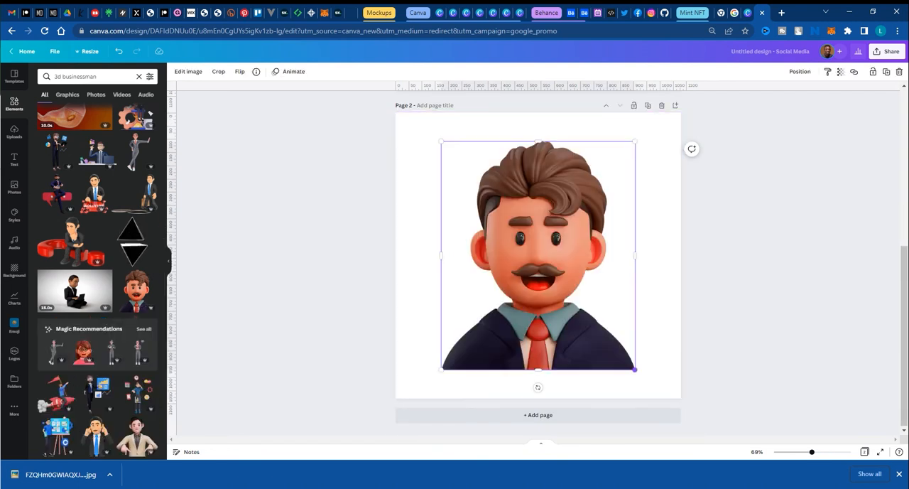
left_click_drag(634, 369, 513, 226)
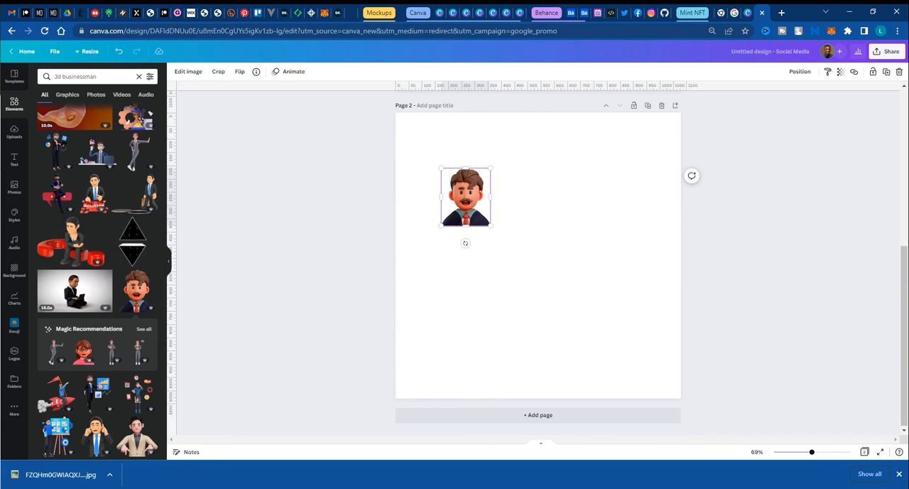
left_click_drag(465, 196, 447, 245)
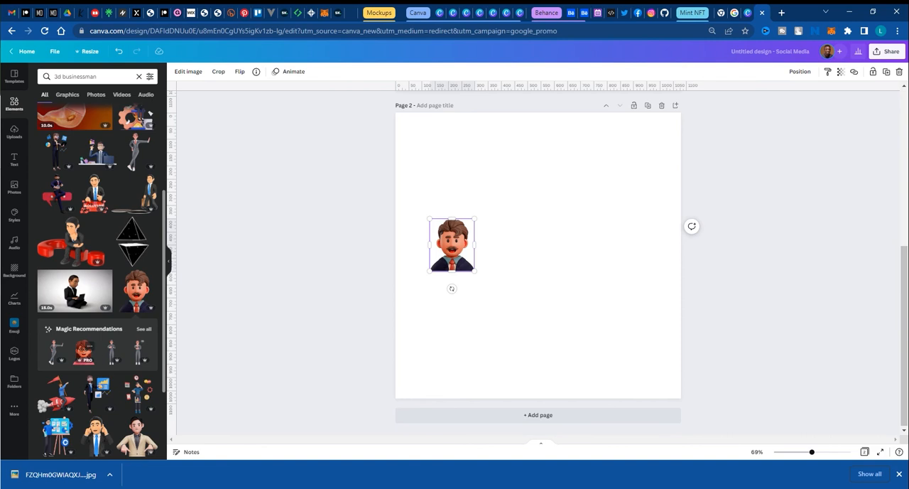
- Show all Magic Recommendations for the avatar, trying the woman-with-glasses and capped-man avatars
left_click(144, 328)
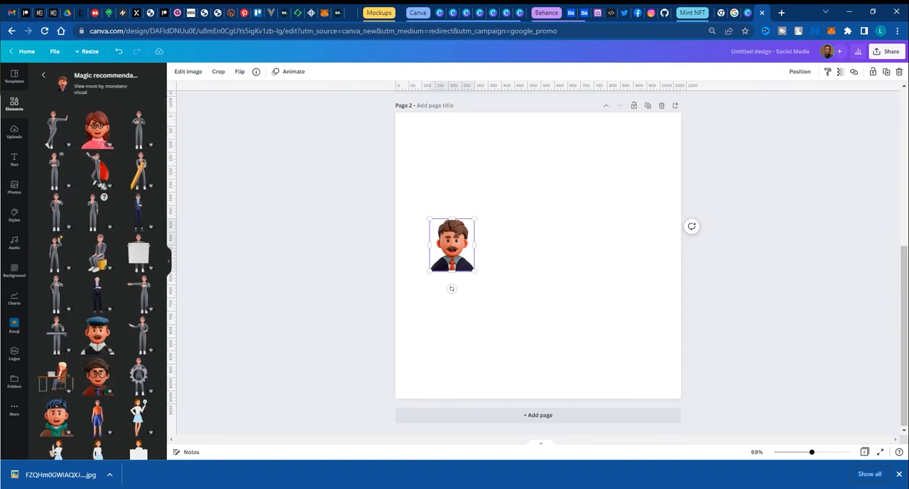
left_click(96, 128)
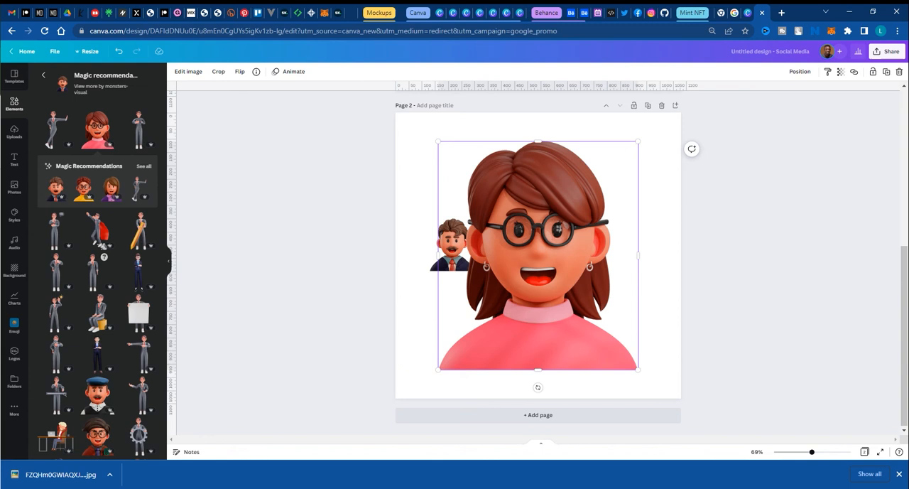
left_click_drag(538, 256, 606, 176)
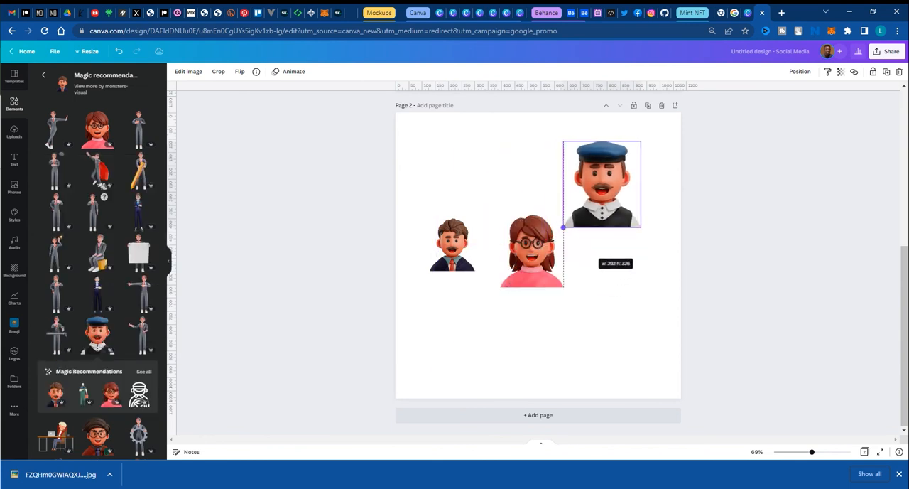
left_click_drag(601, 185, 616, 251)
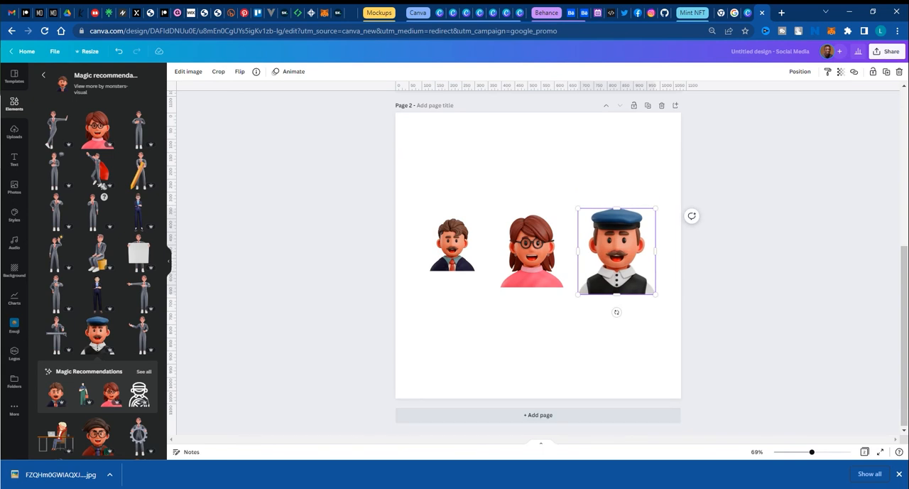
left_click(451, 245)
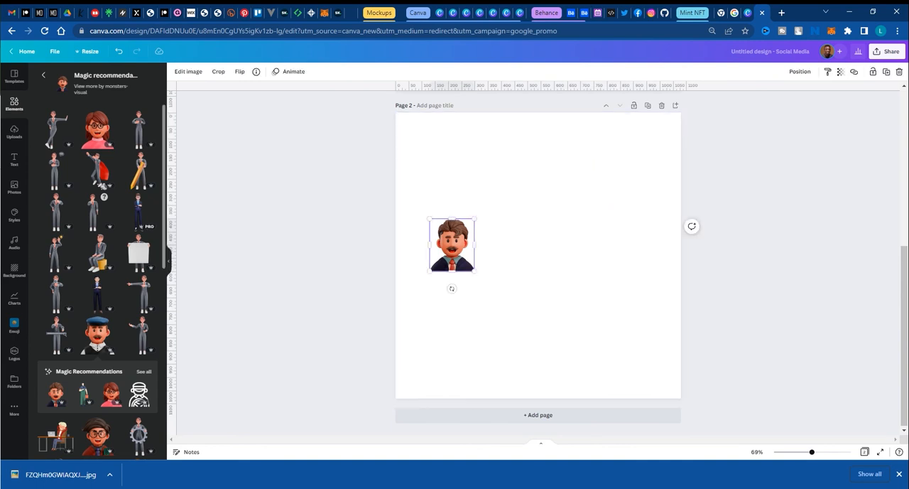
- Keep only the businessman on page 2 and re-search '3d businessman'
left_click(255, 71)
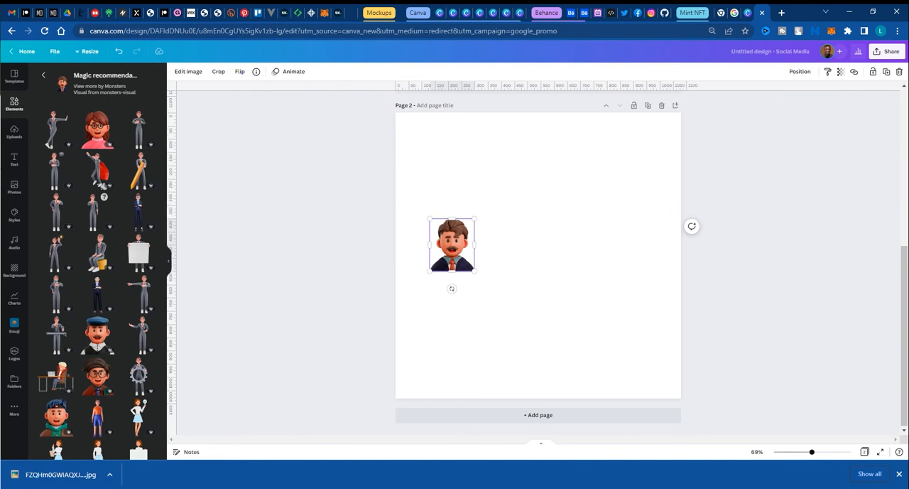
left_click(256, 71)
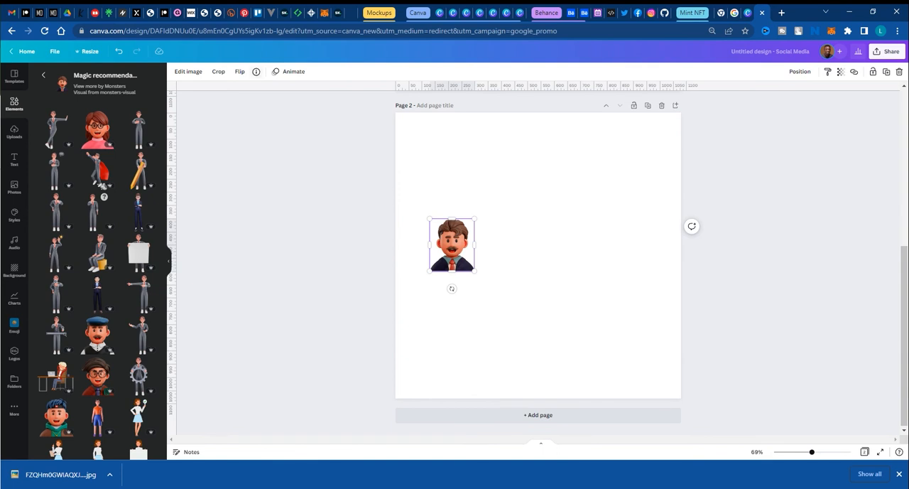
left_click(255, 71)
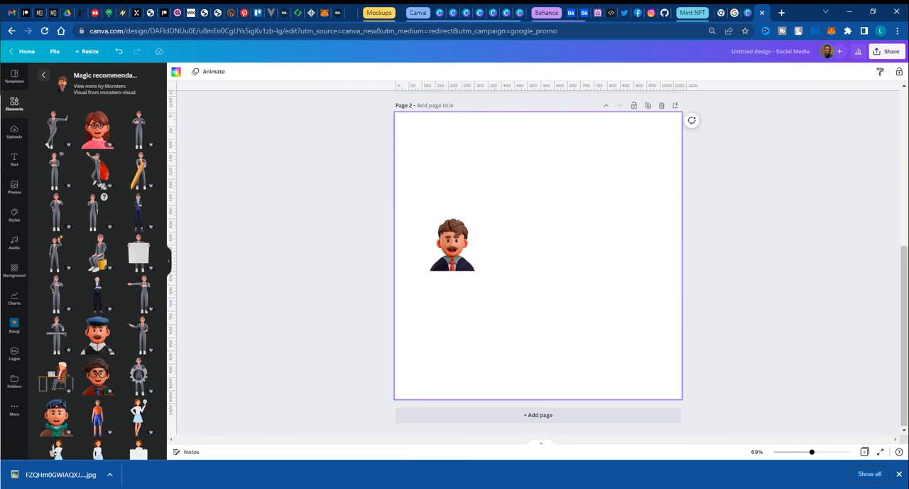
type("3d businessman")
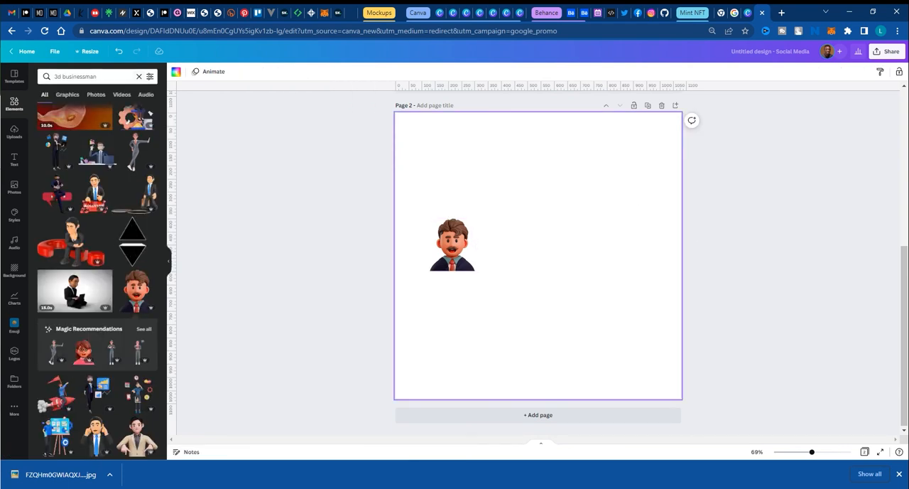
left_click(139, 76)
type("@")
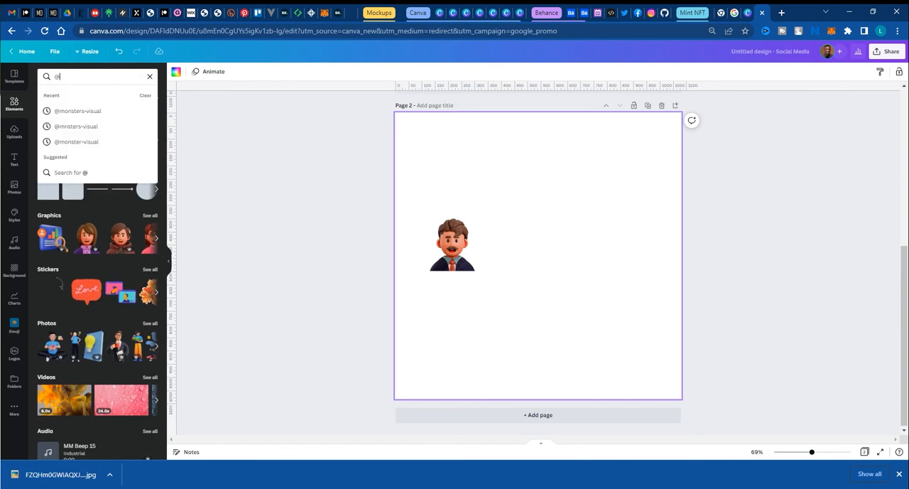
type("monsters-visual")
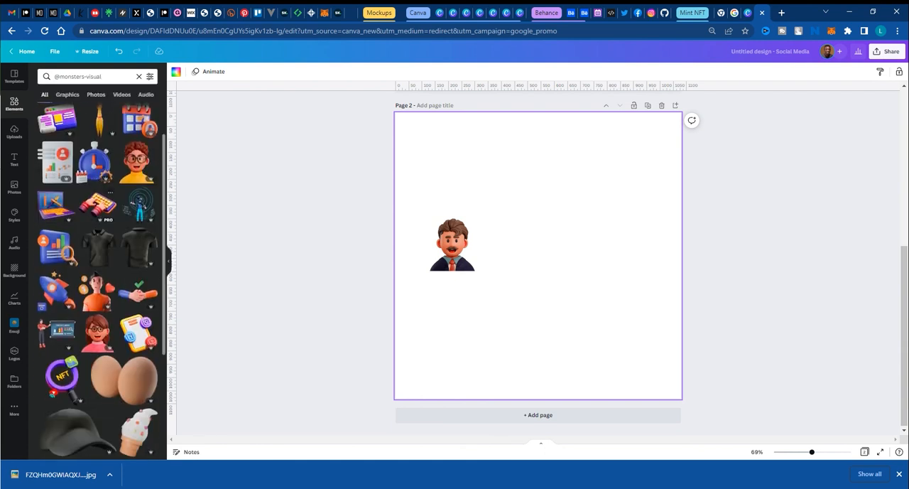
scroll("down", 3)
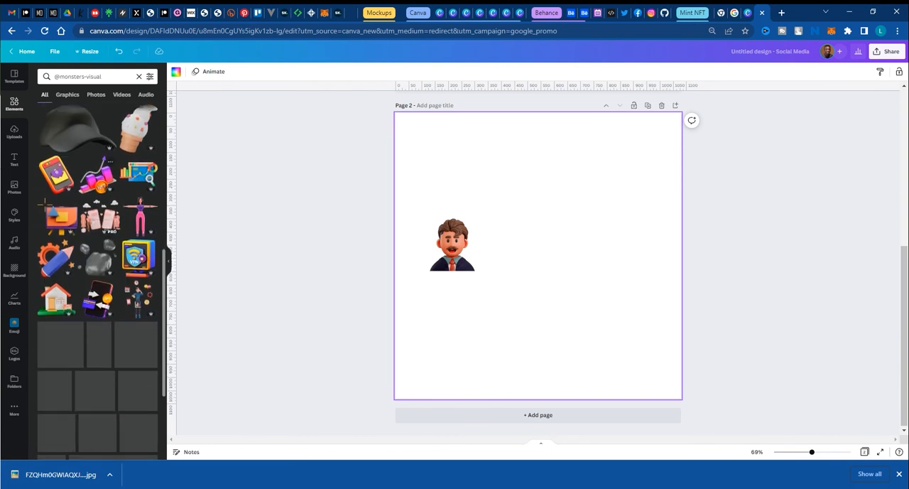
scroll("down", 3)
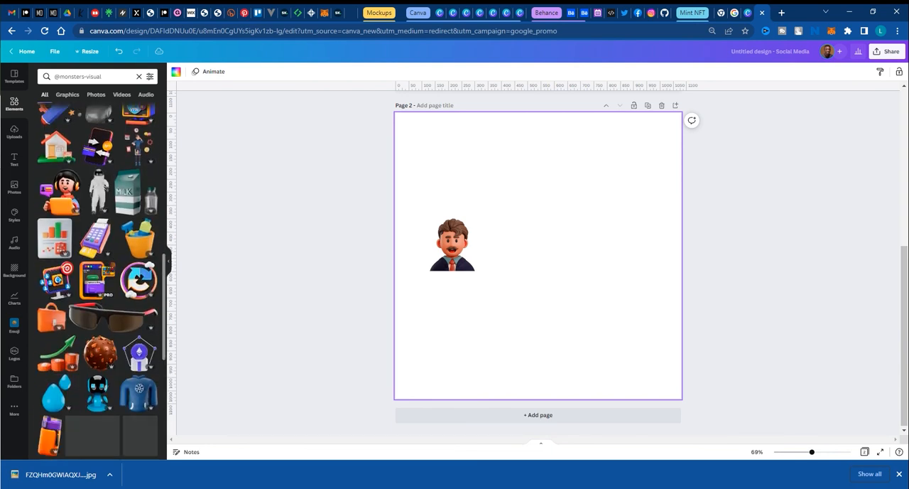
scroll("down", 3)
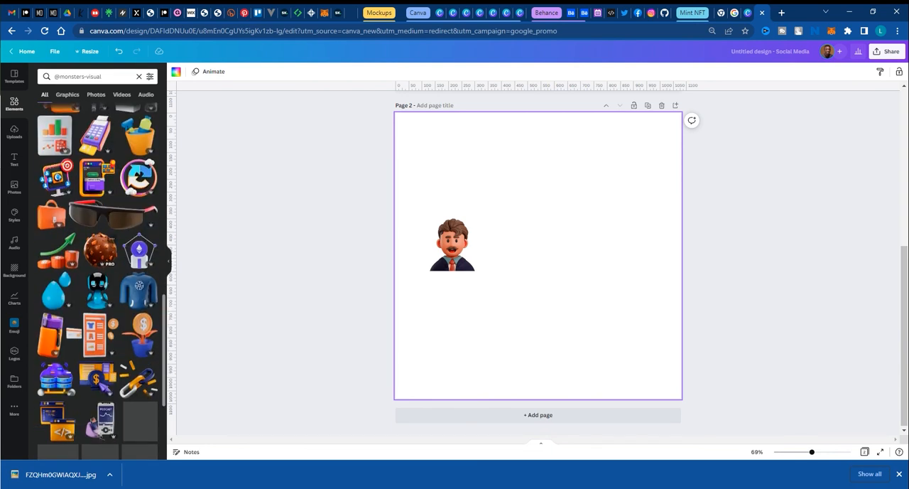
scroll("down", 3)
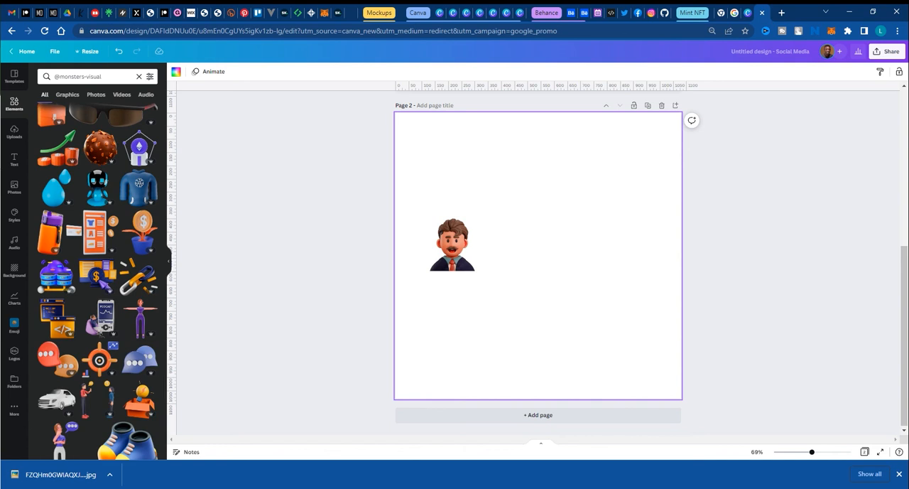
scroll("down", 3)
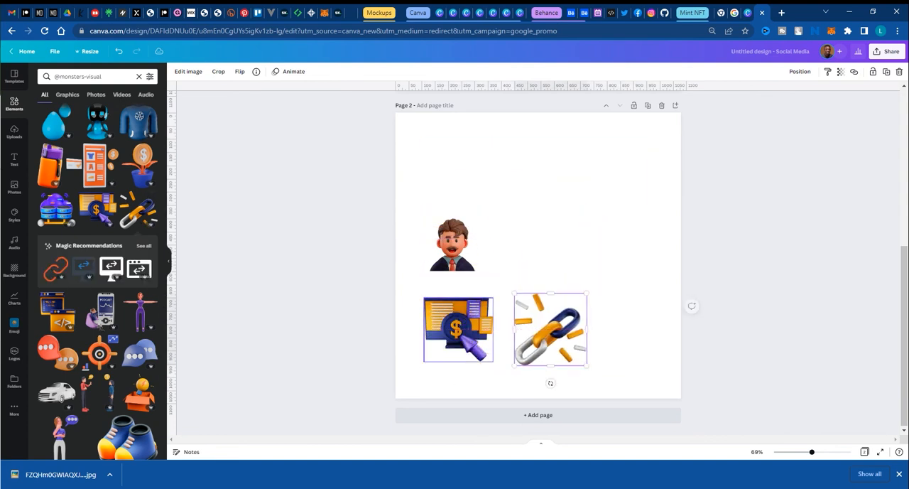
- Select the businessman avatar on page 2 to reach its avatar-head set
left_click(452, 245)
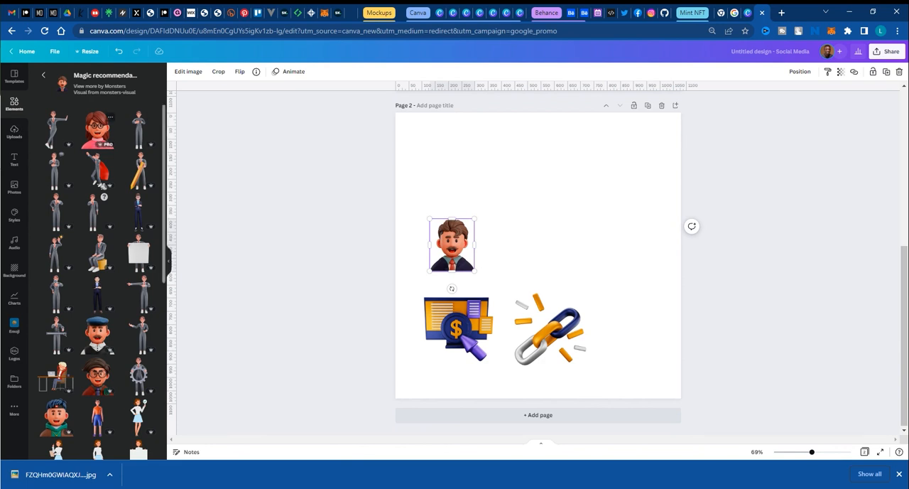
mouse_move(97, 128)
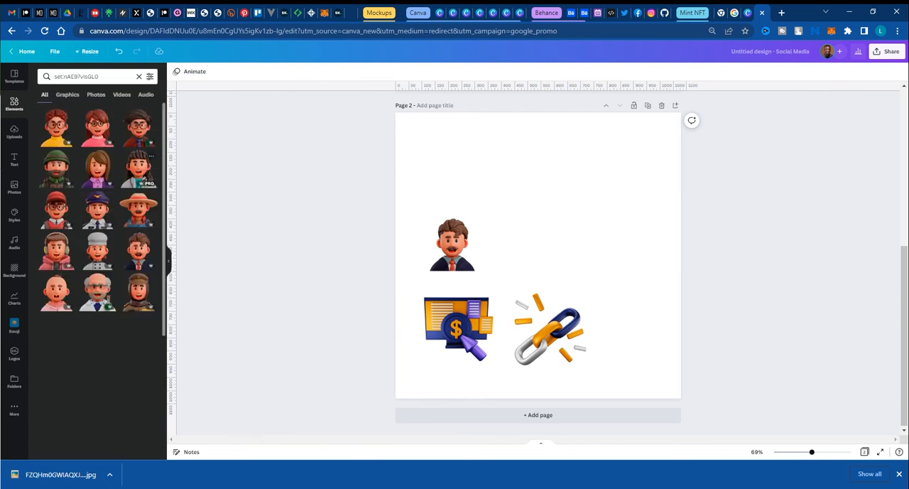
- Place the curly-haired avatar with glasses at the upper left of page 3
scroll("down", 3)
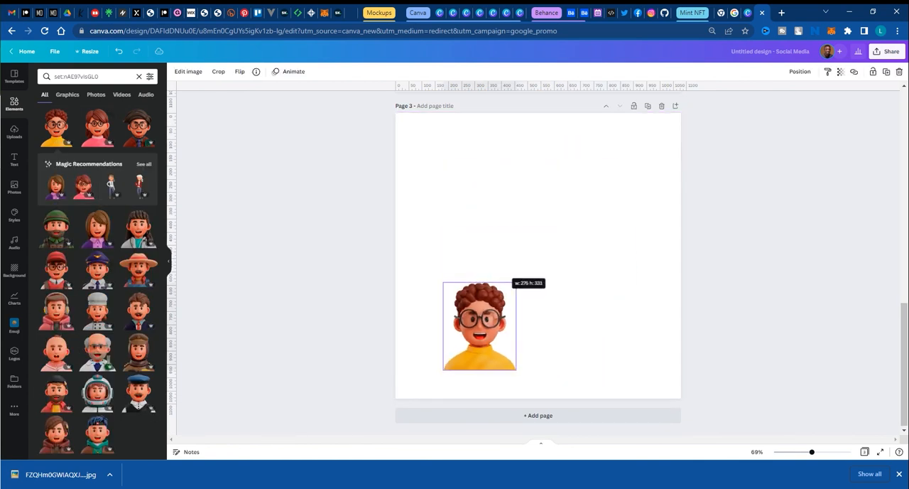
left_click_drag(480, 325, 455, 194)
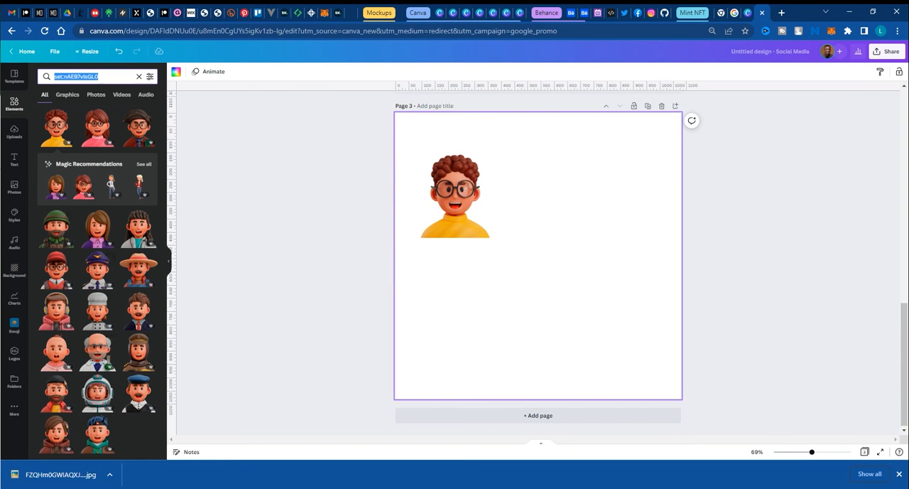
- Paste the set code 'set:nAE97vIsGL0' as text and position it beside the avatar
right_click(76, 76)
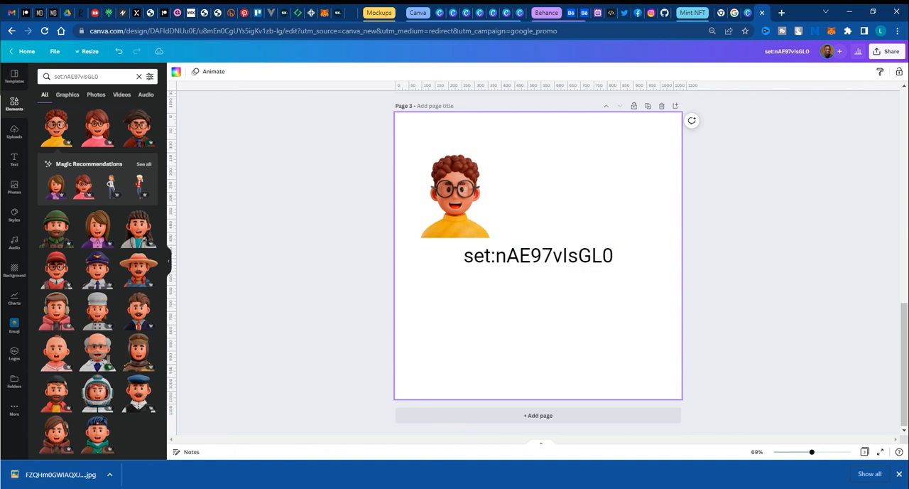
left_click(538, 255)
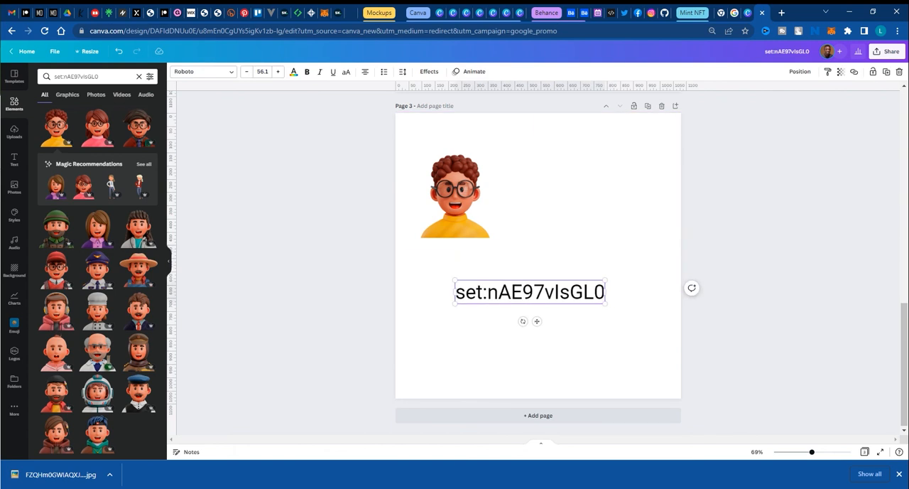
left_click(139, 76)
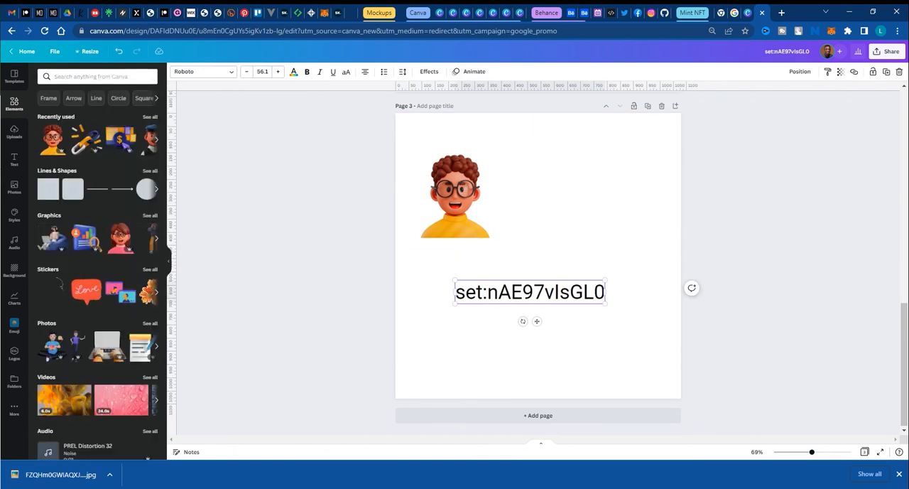
triple_click(529, 291)
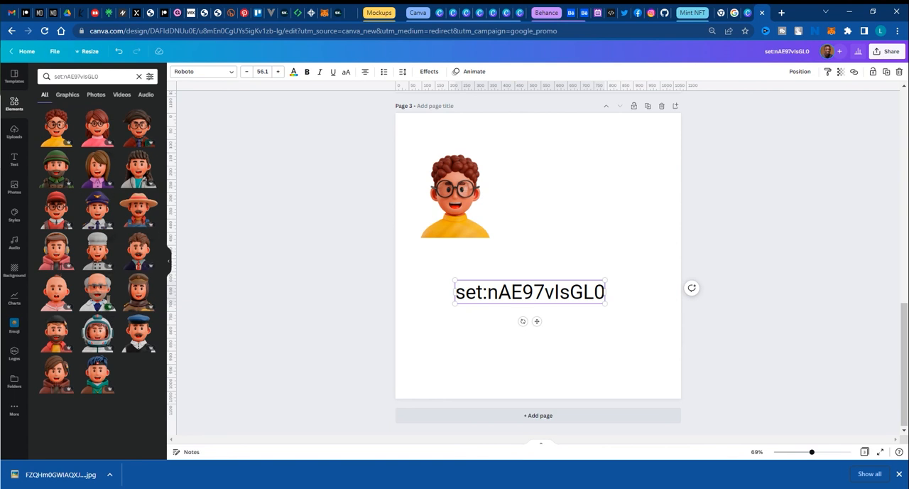
left_click_drag(529, 292, 566, 208)
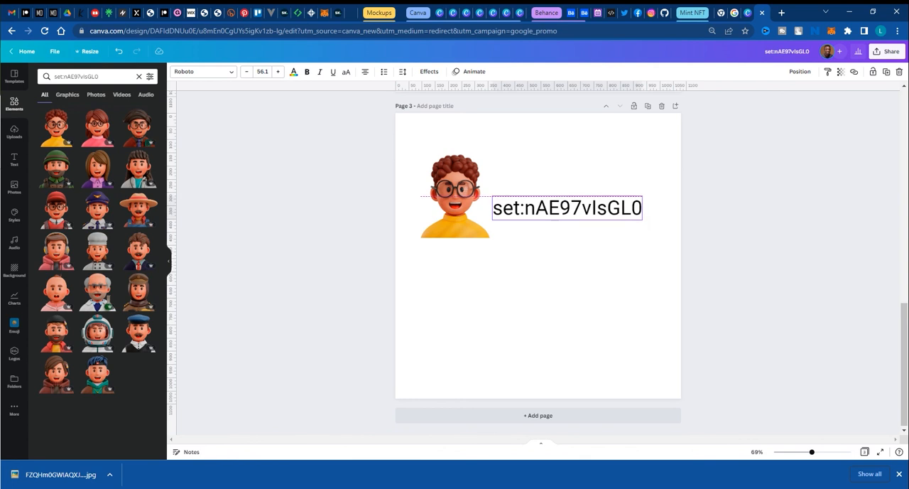
left_click(566, 208)
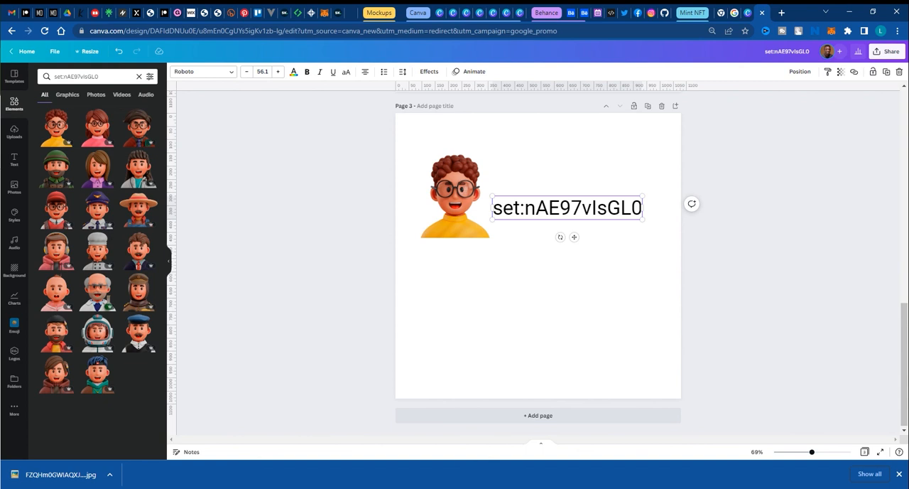
left_click(538, 319)
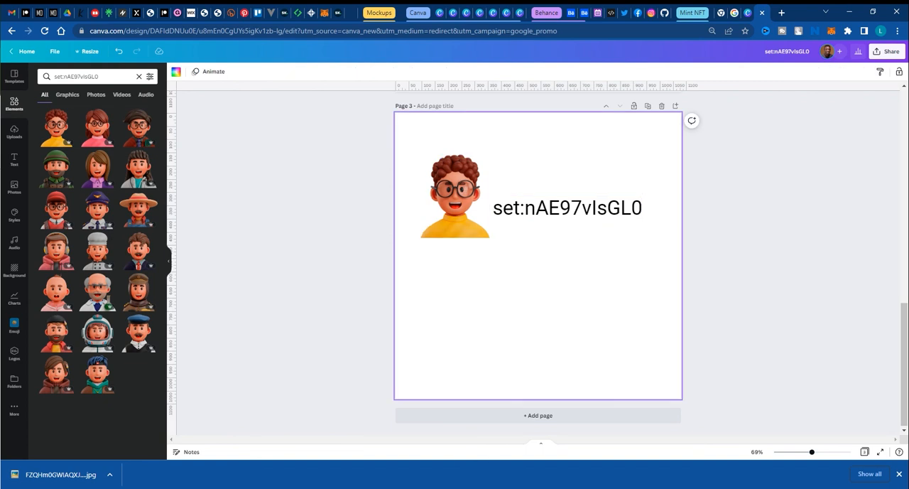